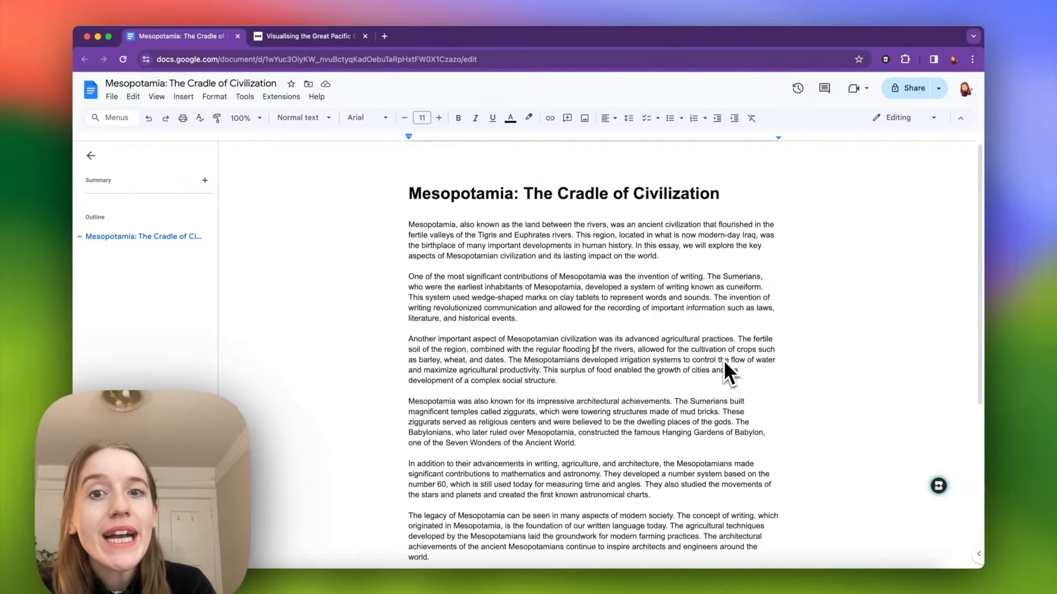
- Bring up the Brisk extension menu showing its writing tool options for the essay
scroll(down, 3)
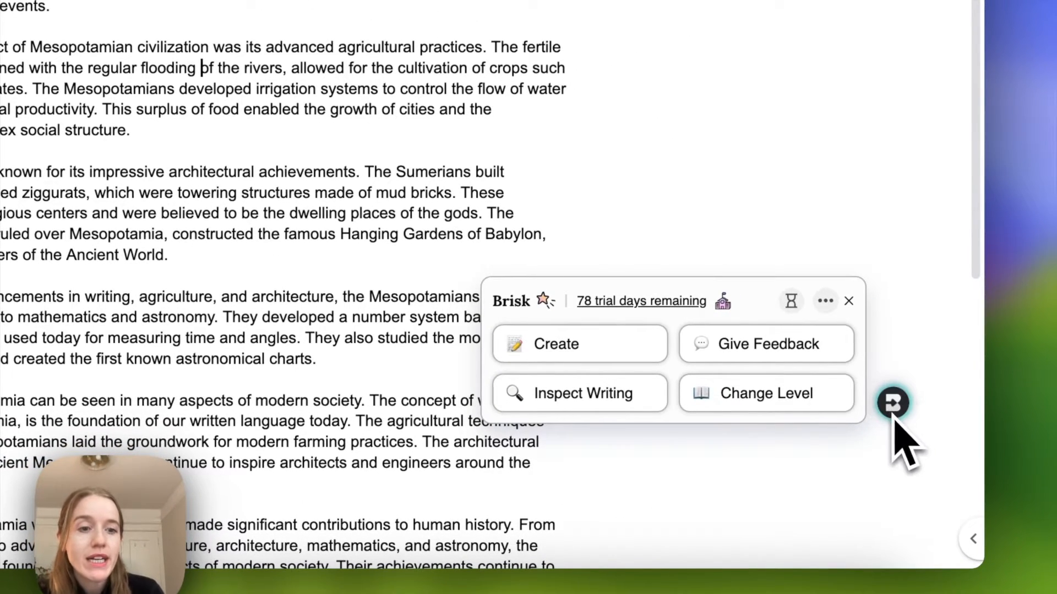
- Choose Give Feedback so Brisk lists its styles: Targeted, Glow & Grow, Rubric Criteria, Next Steps
click(766, 344)
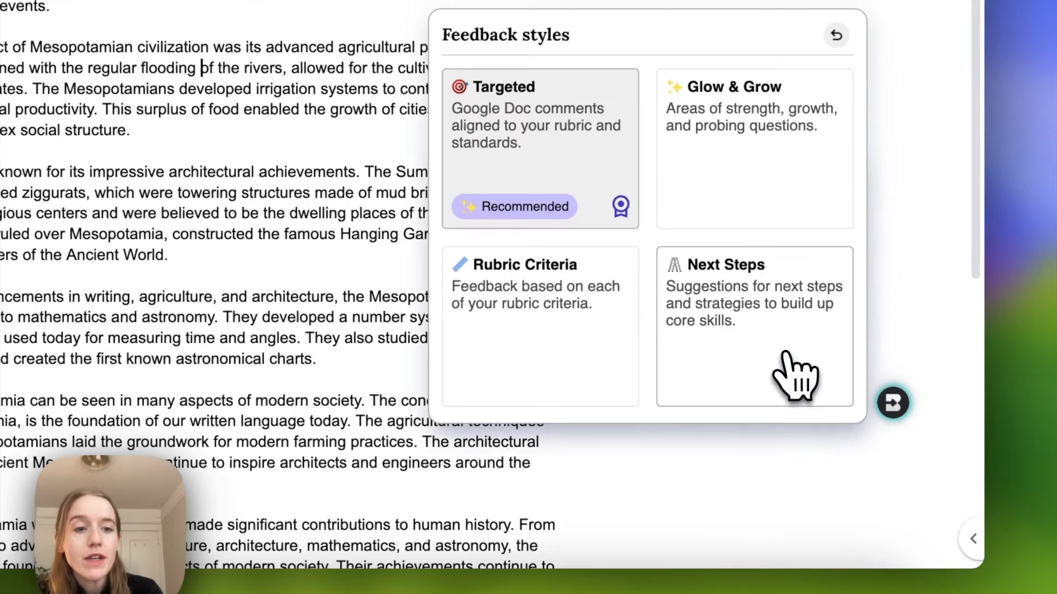
mouse_move(680, 229)
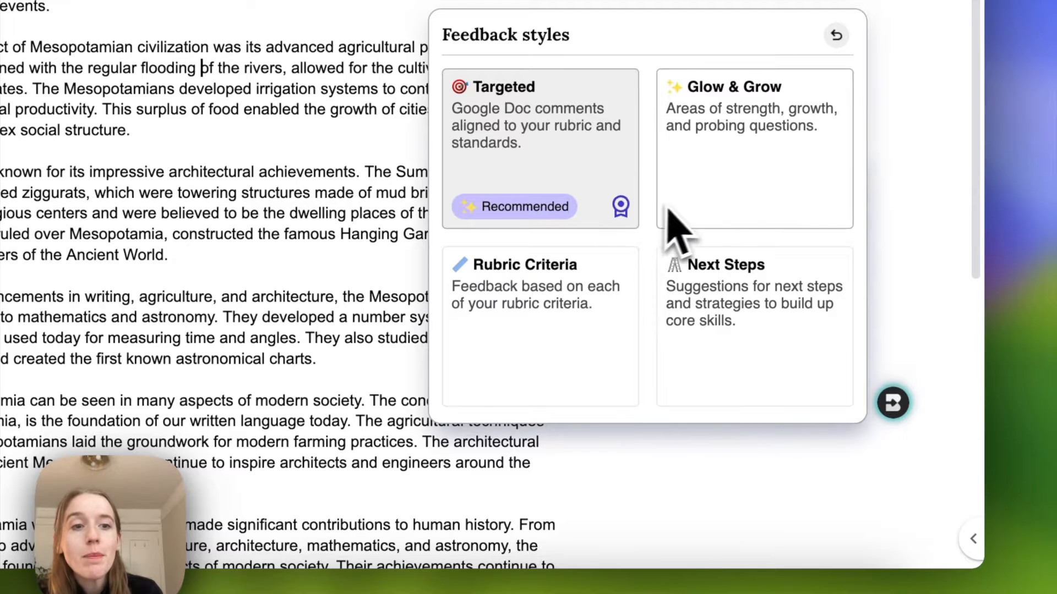
mouse_move(738, 317)
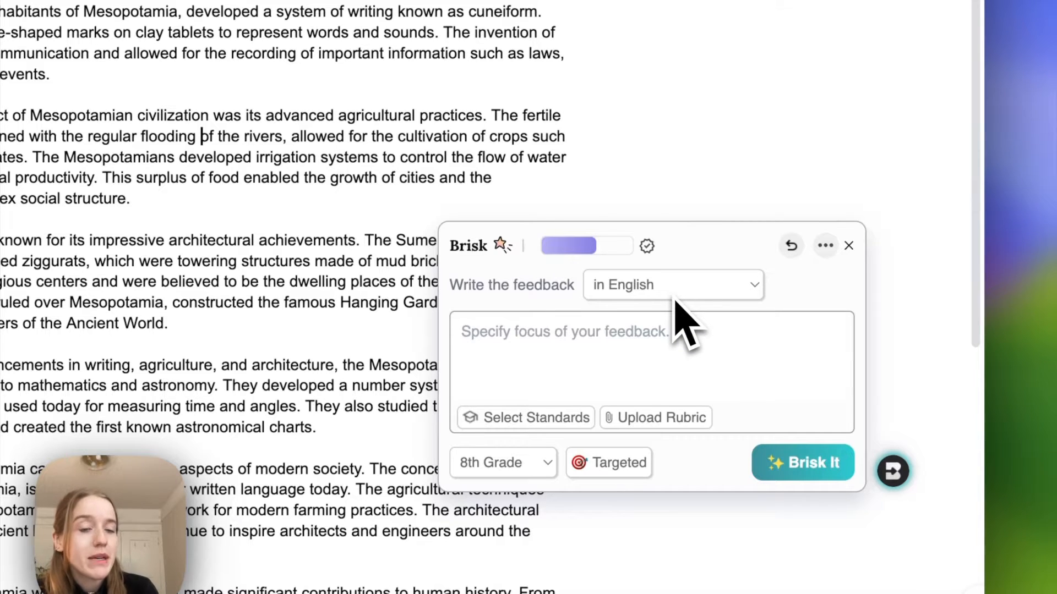
click(671, 284)
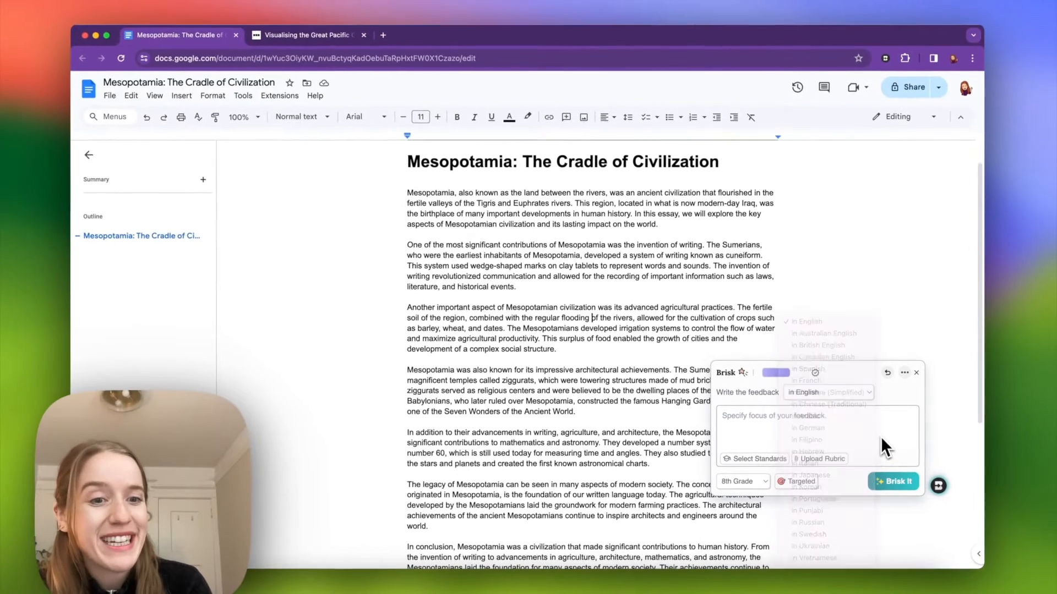
click(757, 458)
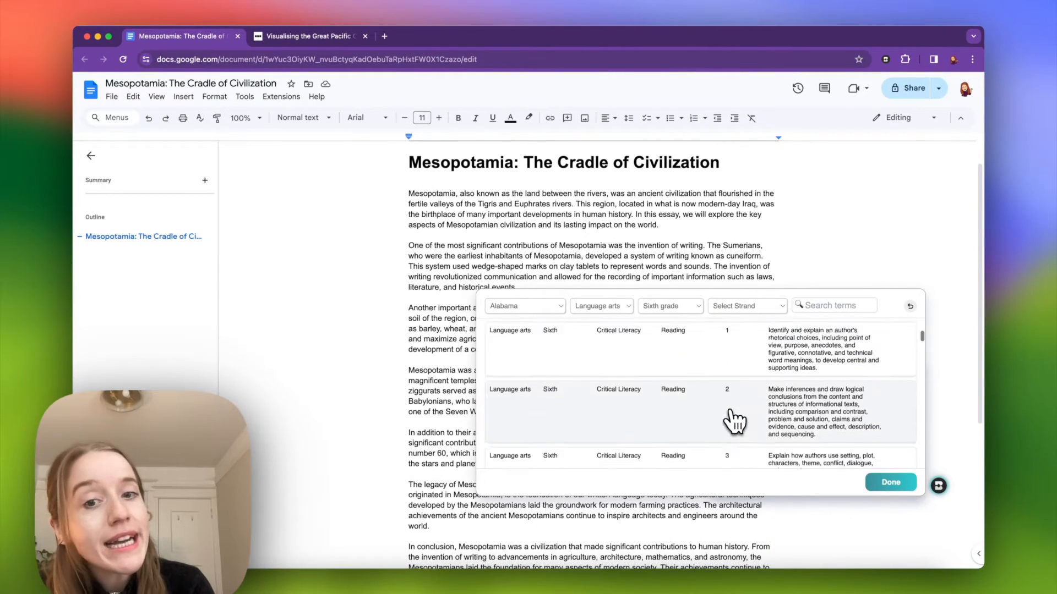
click(524, 305)
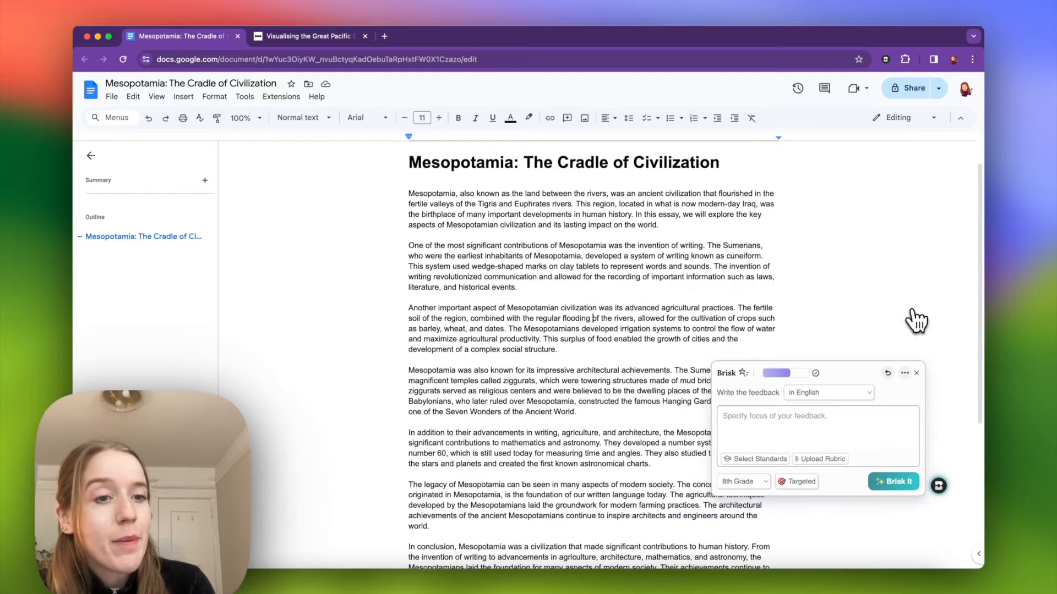
mouse_move(830, 472)
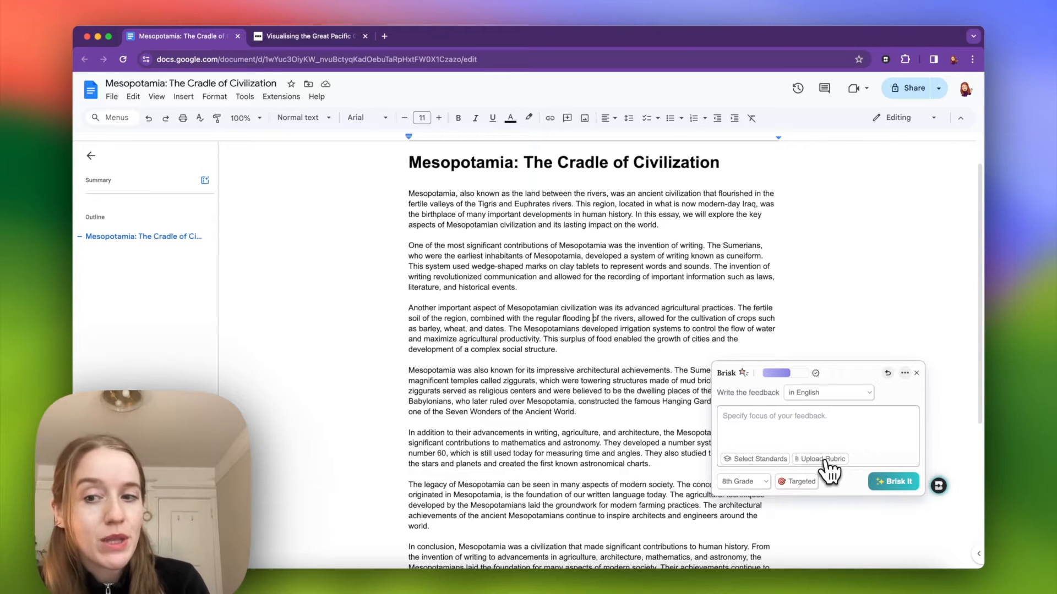
click(741, 481)
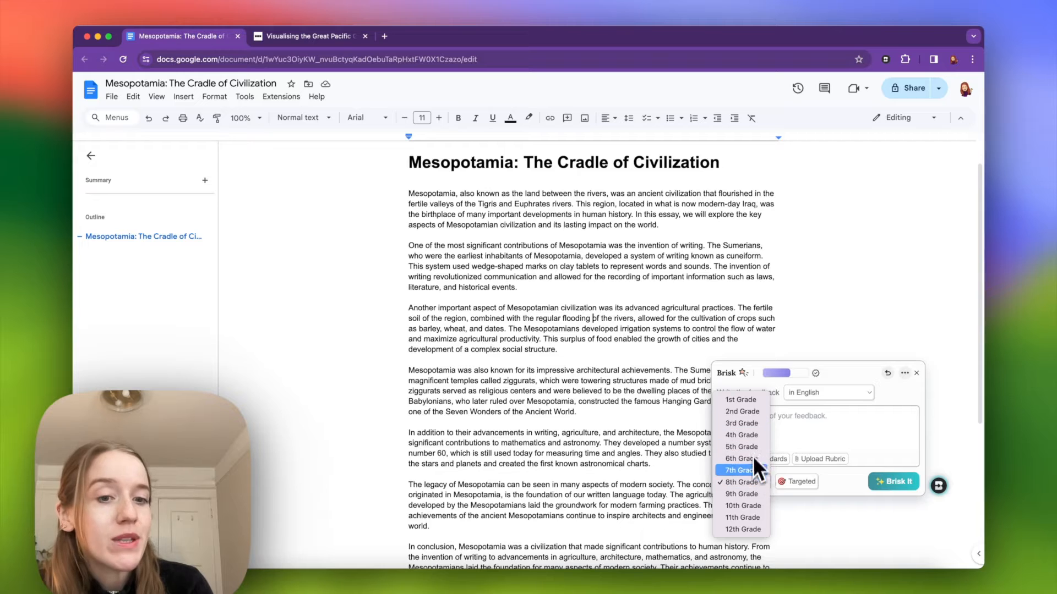
click(740, 481)
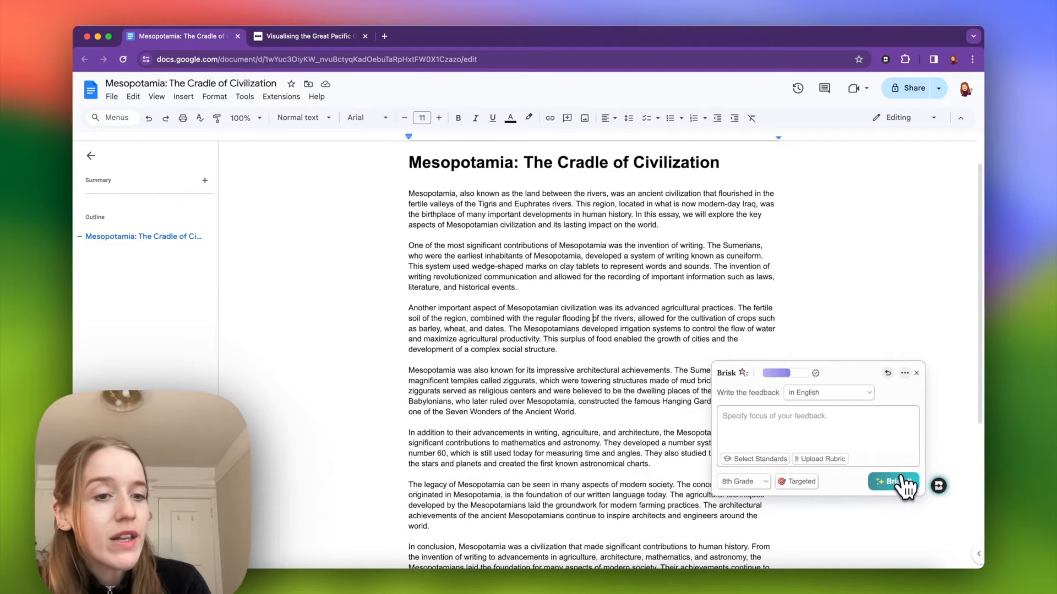
- Run Brisk It to generate highlighted passages with targeted draft comments in the margin
click(893, 481)
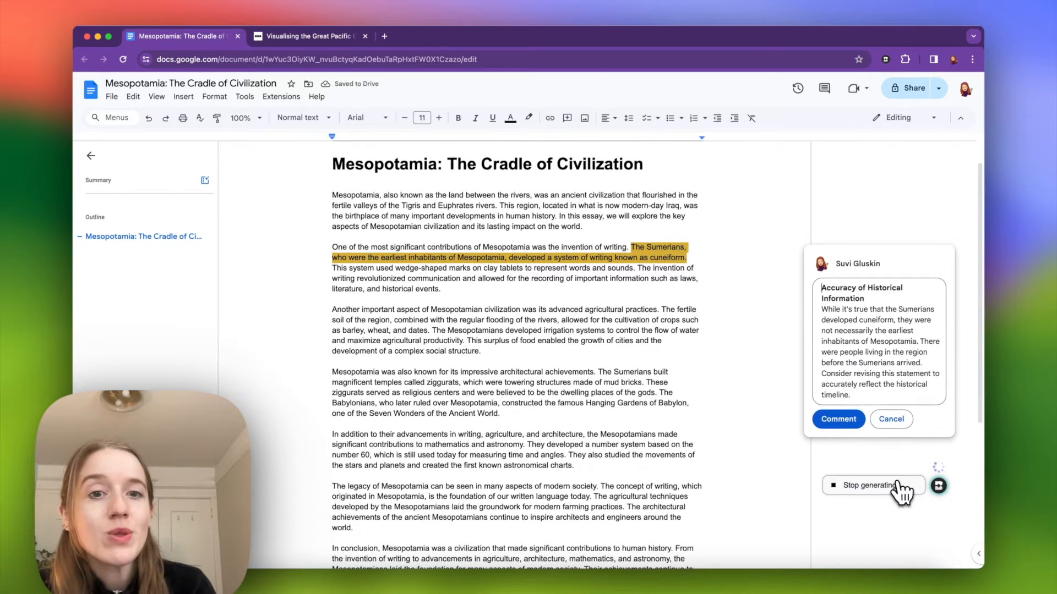
scroll(down, 3)
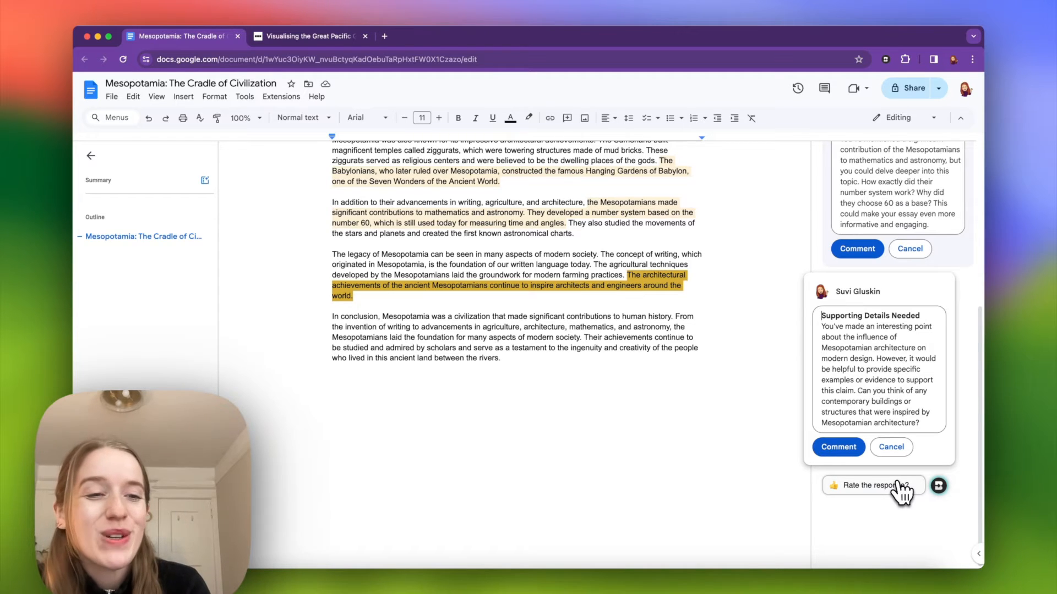
mouse_move(920, 434)
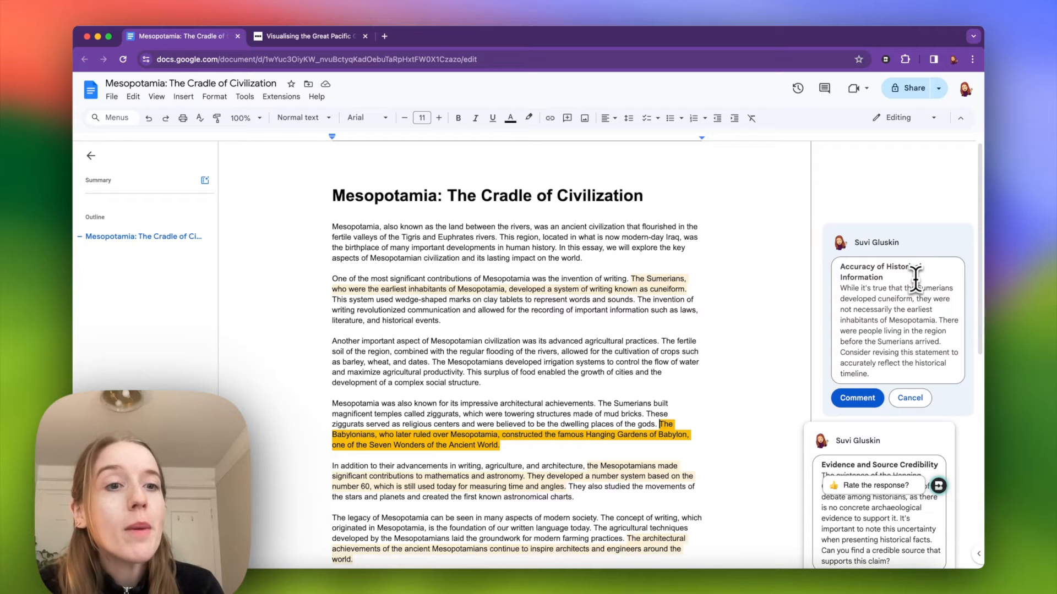
- Post the Accuracy of Historical Information draft as a comment and expand it to read
scroll(down, 3)
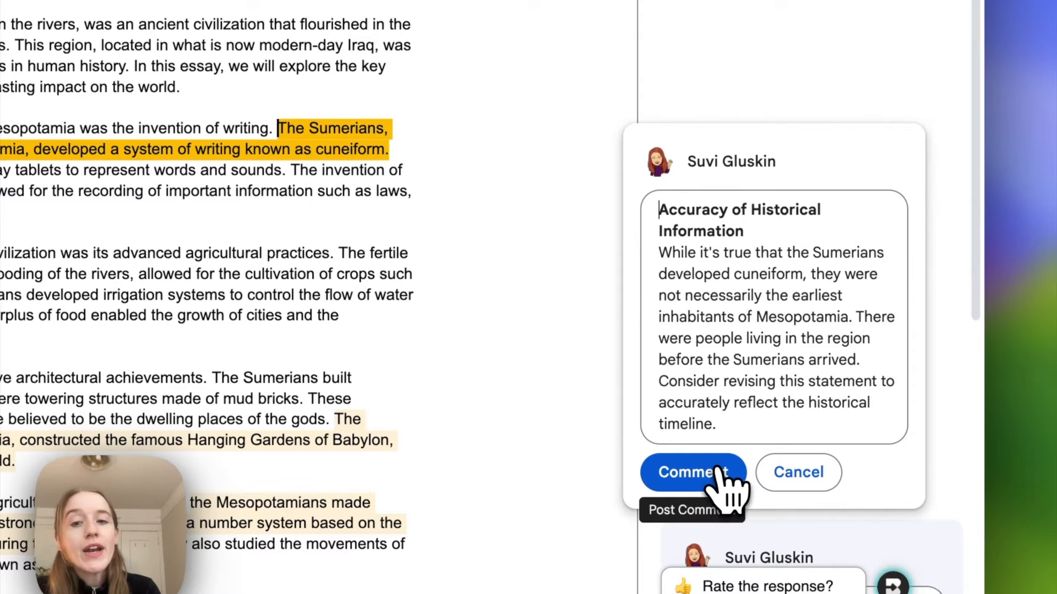
click(692, 472)
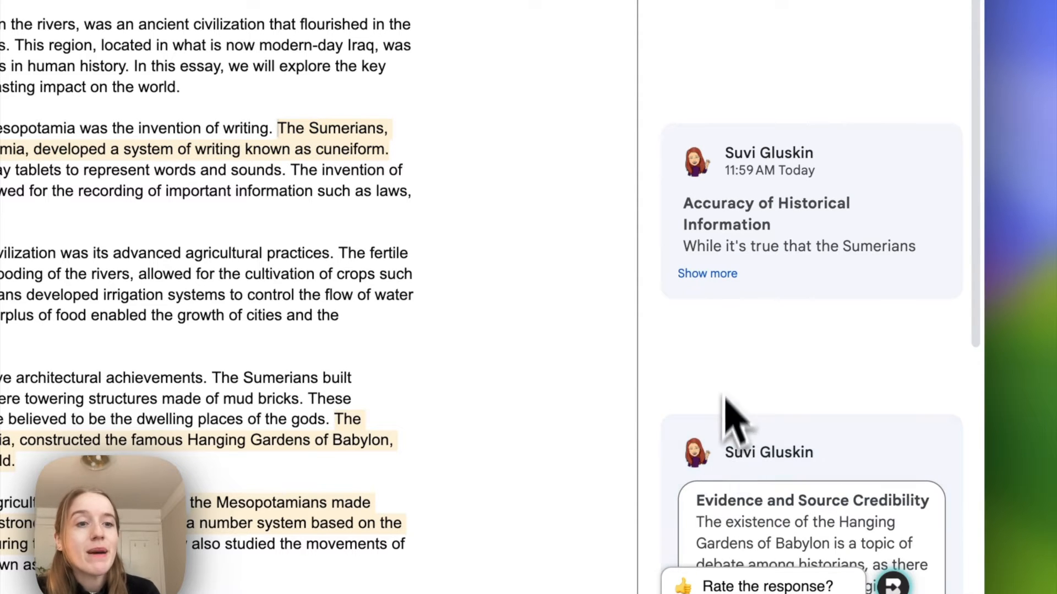
click(707, 274)
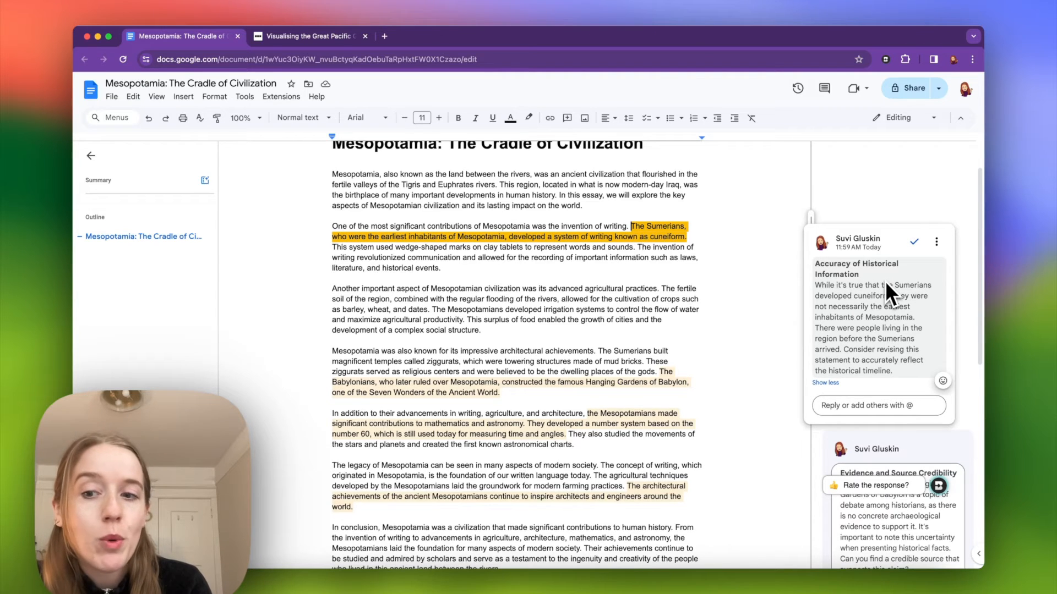
scroll(down, 3)
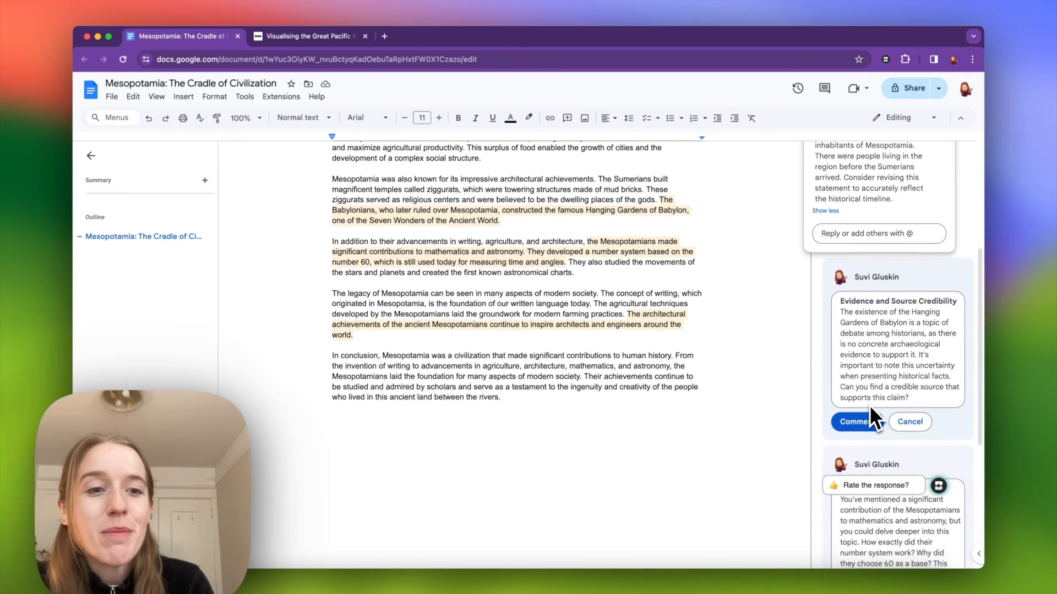
scroll(down, 3)
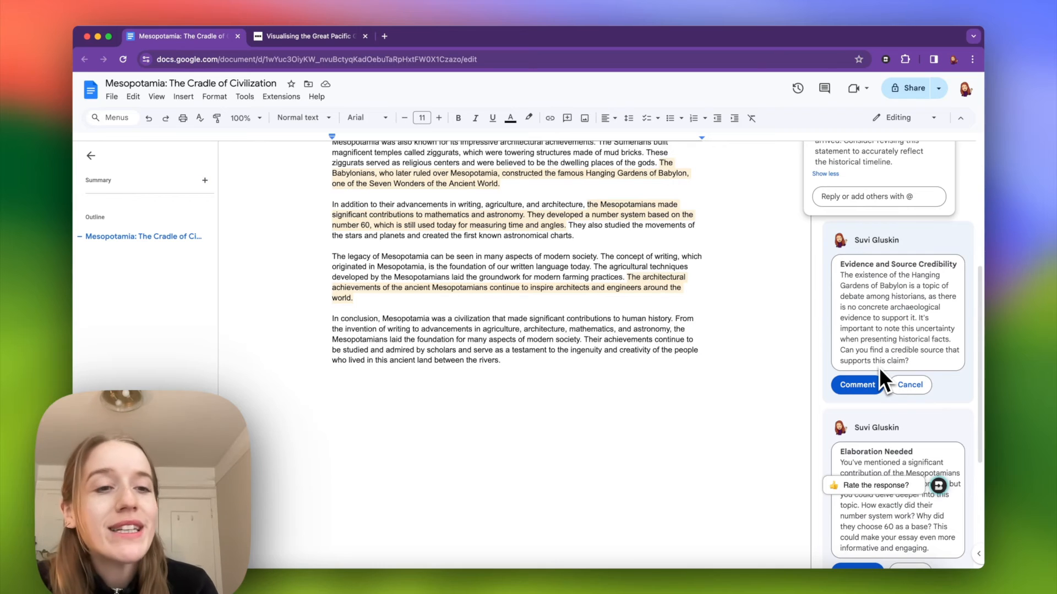
scroll(down, 3)
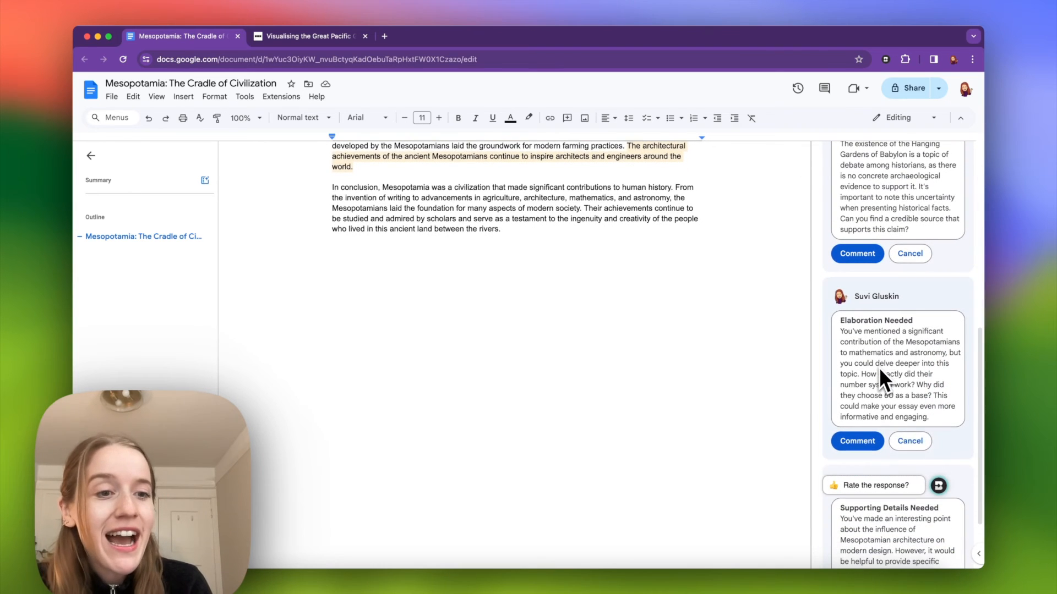